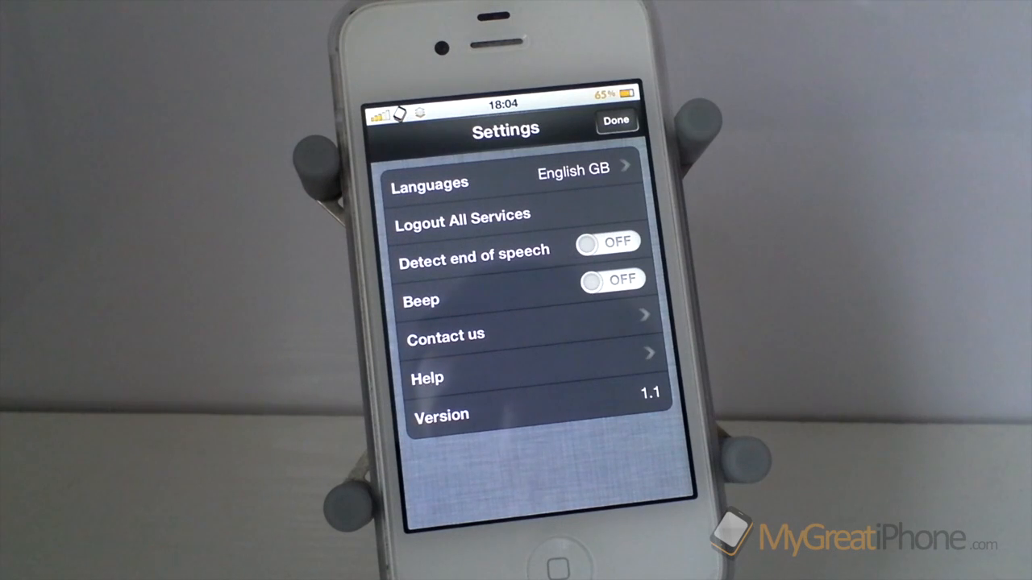
- Browse the Choose your language list of recognition languages
left_click(506, 183)
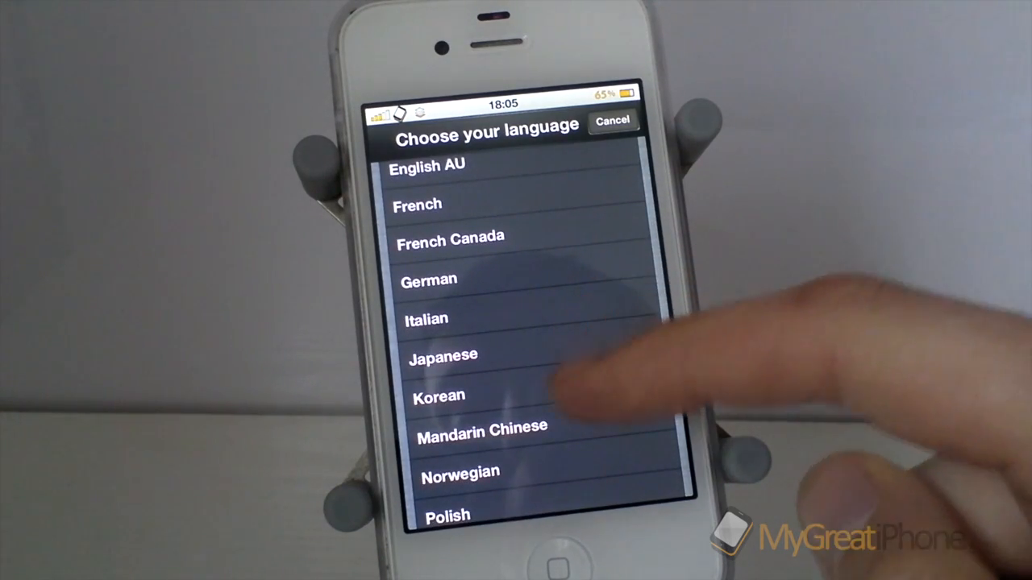
scroll("down", 3)
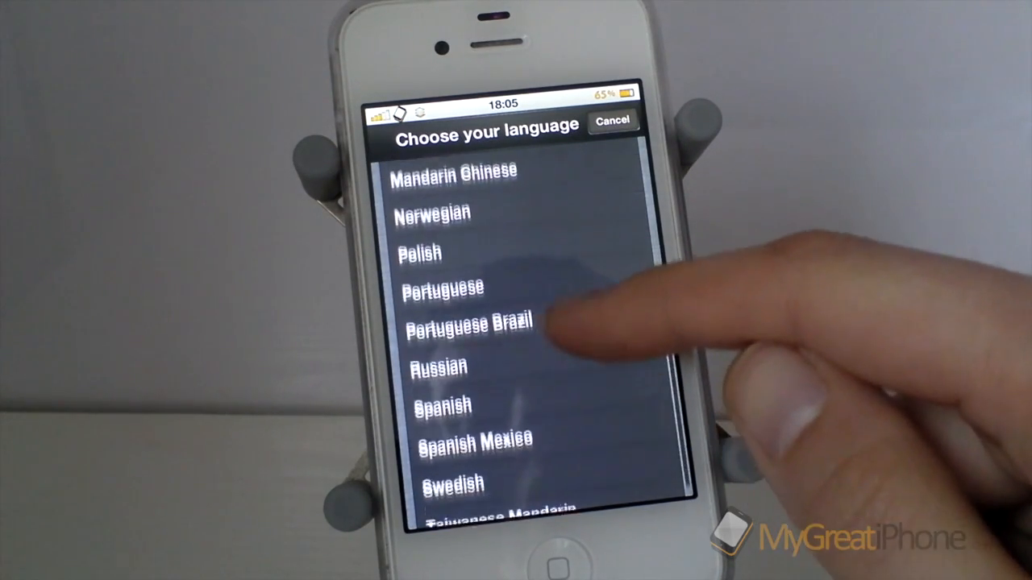
scroll("down", 3)
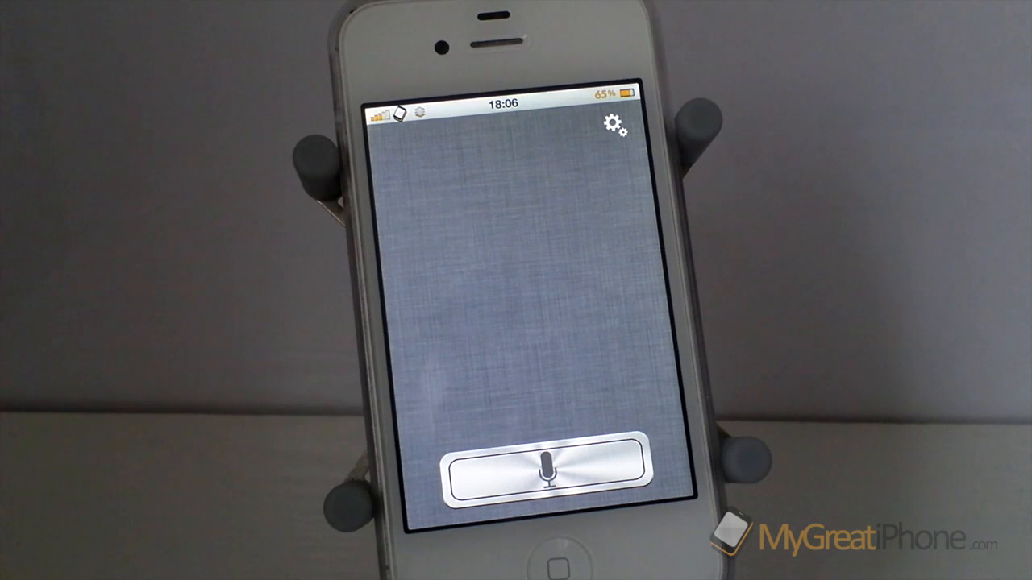
- Dictate a spoken greeting with the microphone button
left_click(539, 472)
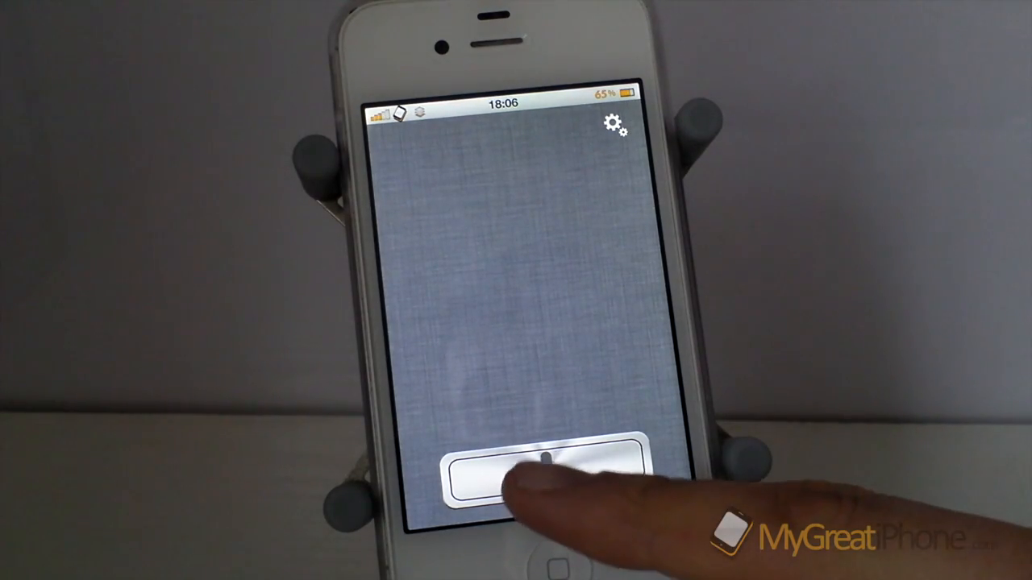
left_click(524, 471)
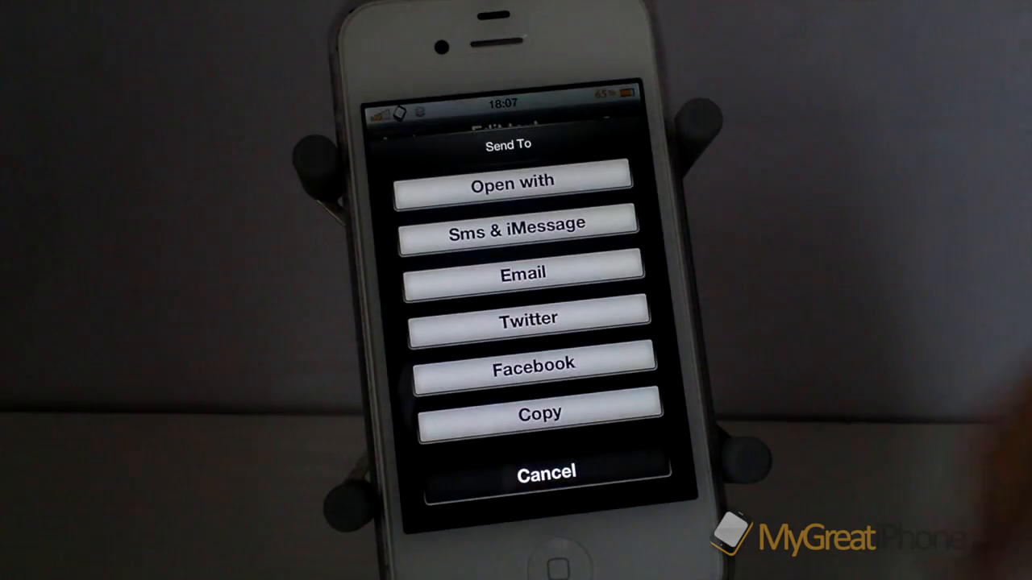
- View 'Hello Eugene, how are you all today.' and preview its Send To options, then cancel
left_click(513, 180)
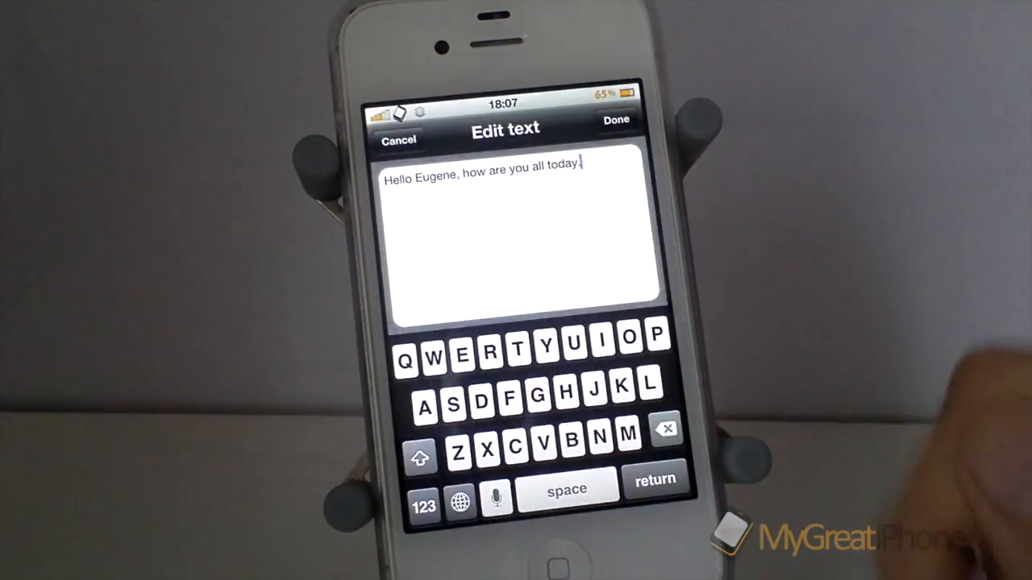
left_click(616, 119)
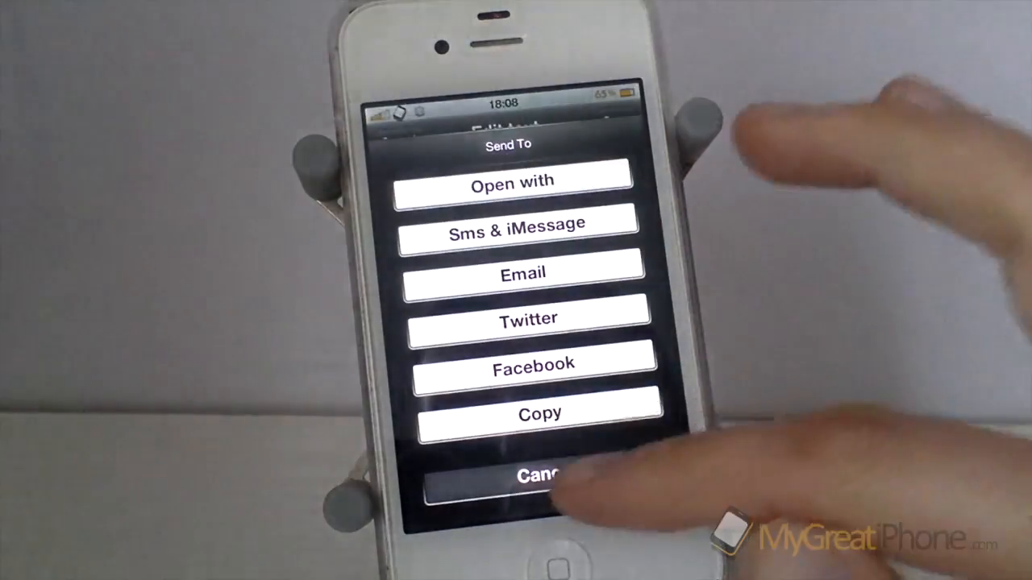
left_click(532, 474)
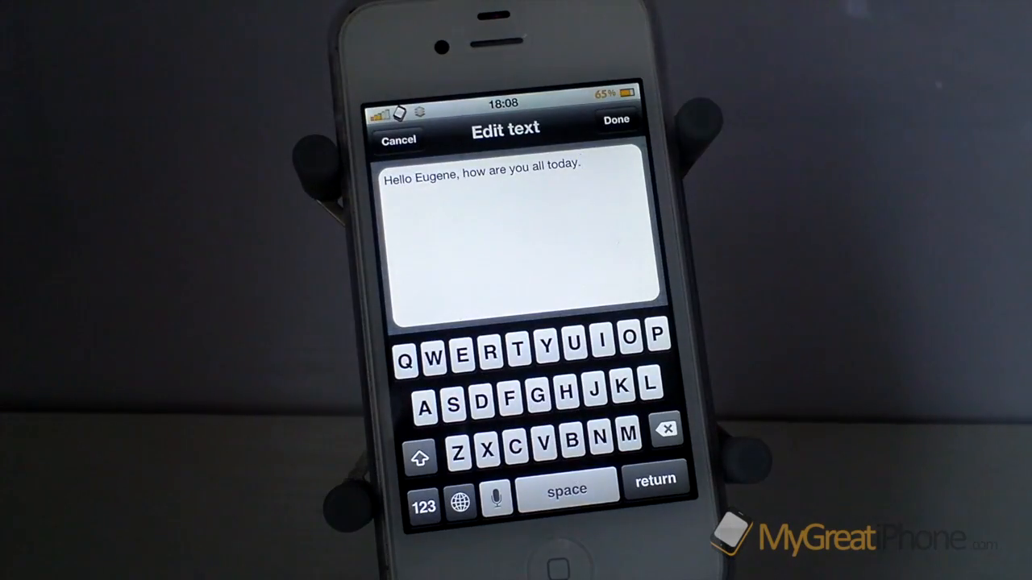